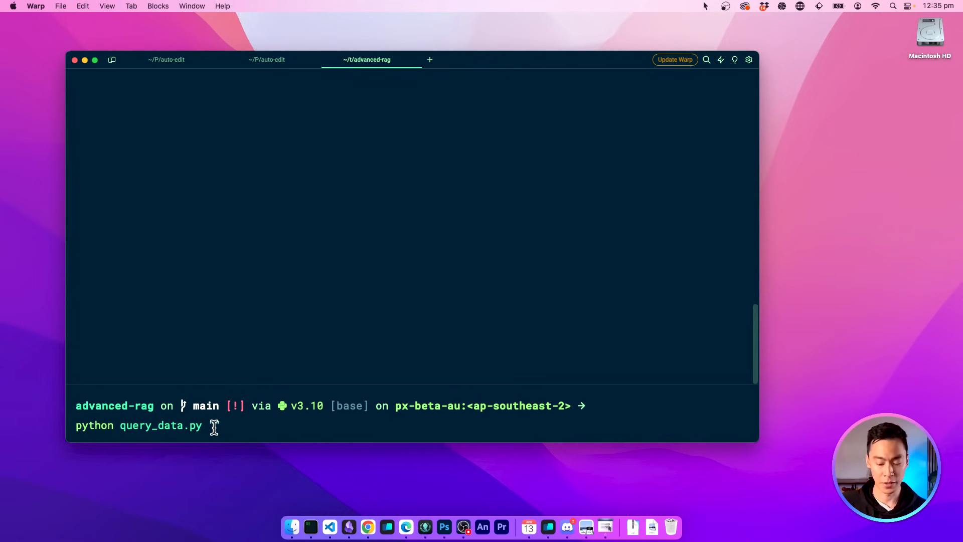
Ask query_data.py "How do I build a hotel in Monopoly?" and highlight the source chunks
type("\"")
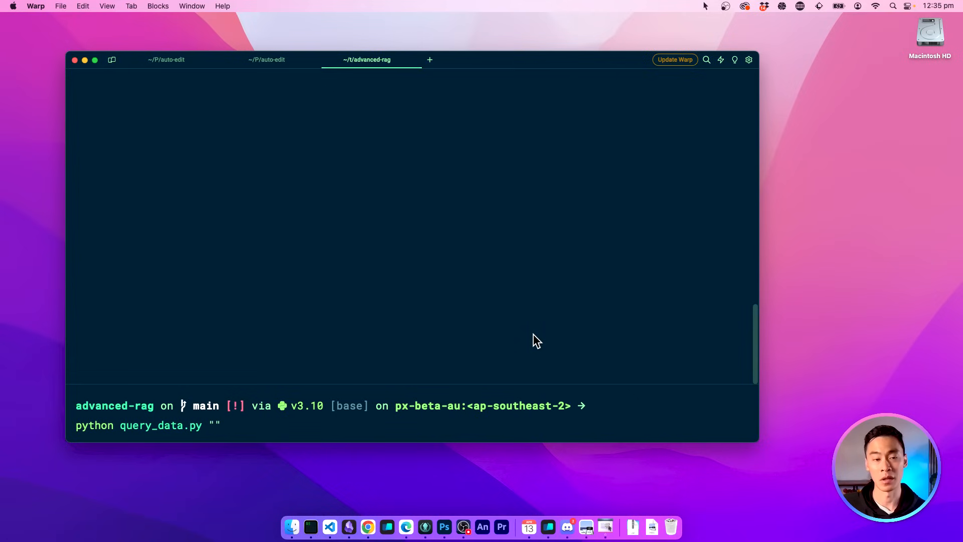
type("How do I build a hotel in Monopoly?")
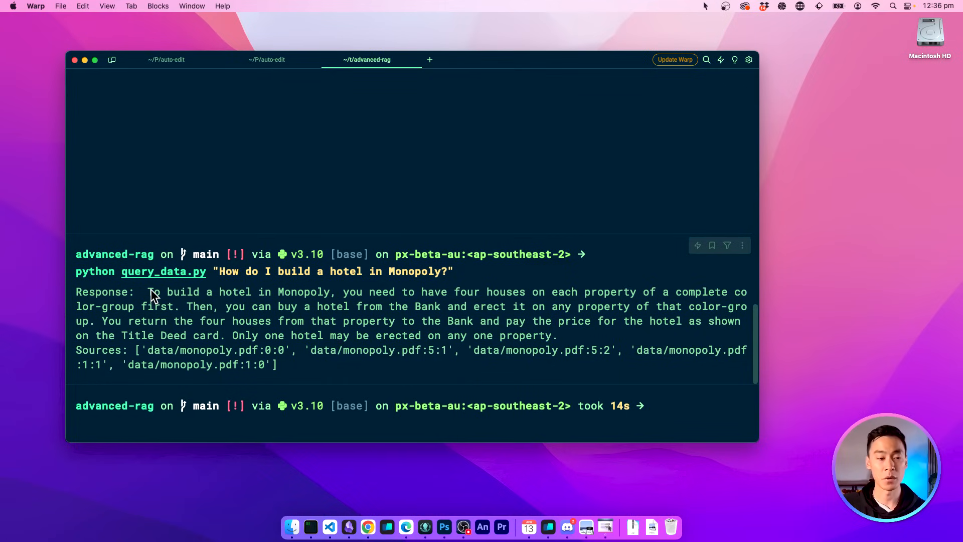
mouse_move(142, 353)
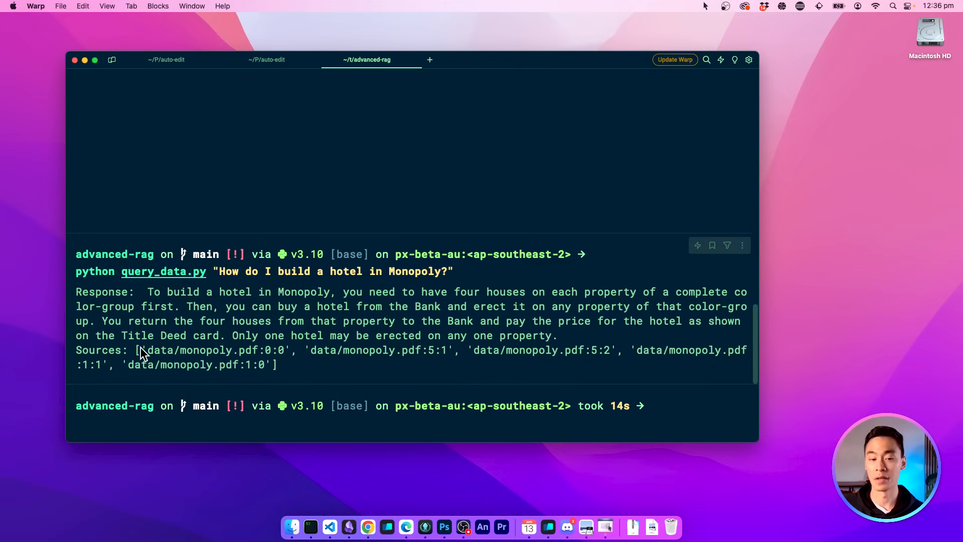
left_click_drag(140, 350, 277, 364)
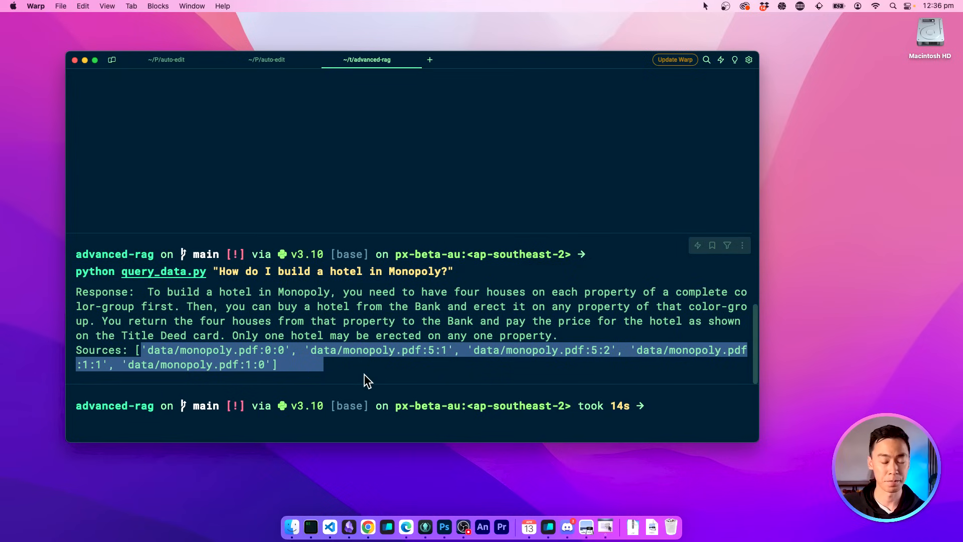
left_click_drag(366, 379, 501, 323)
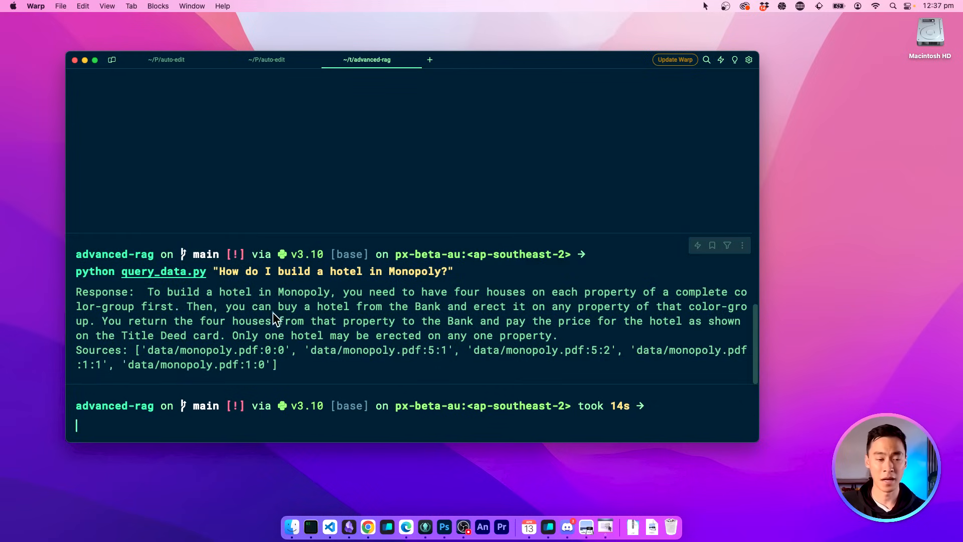
mouse_move(387, 370)
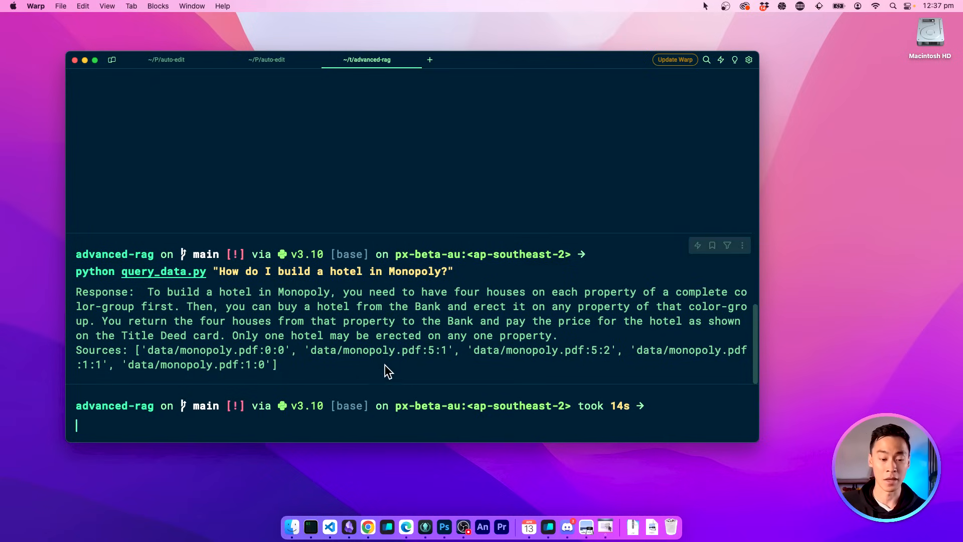
mouse_move(290, 527)
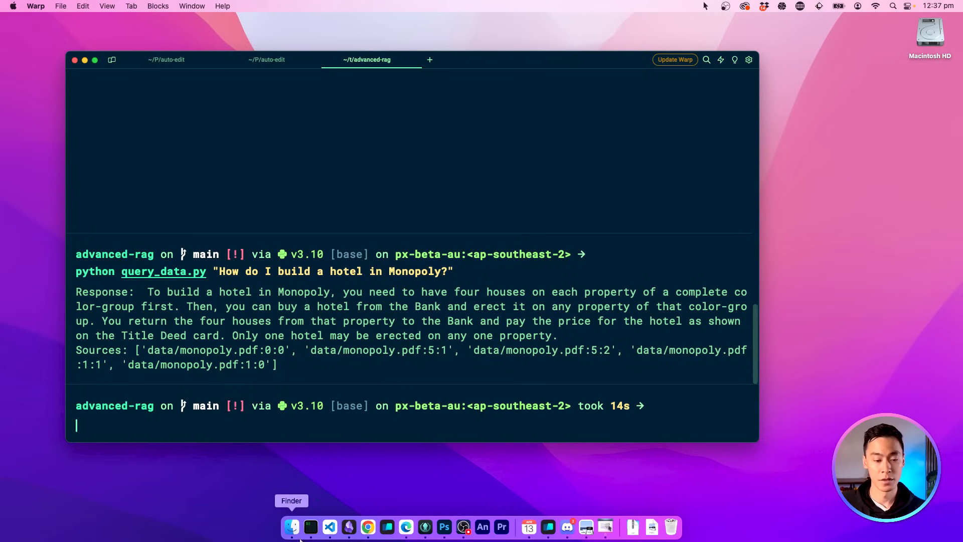
Switch to the iTerm2 window running ollama serve to view the /api/generate log
left_click(310, 526)
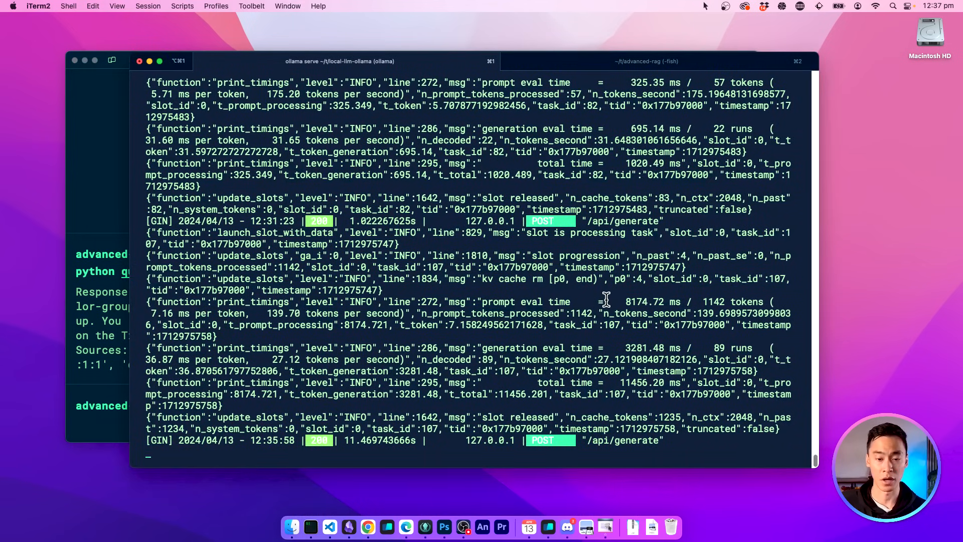
mouse_move(365, 267)
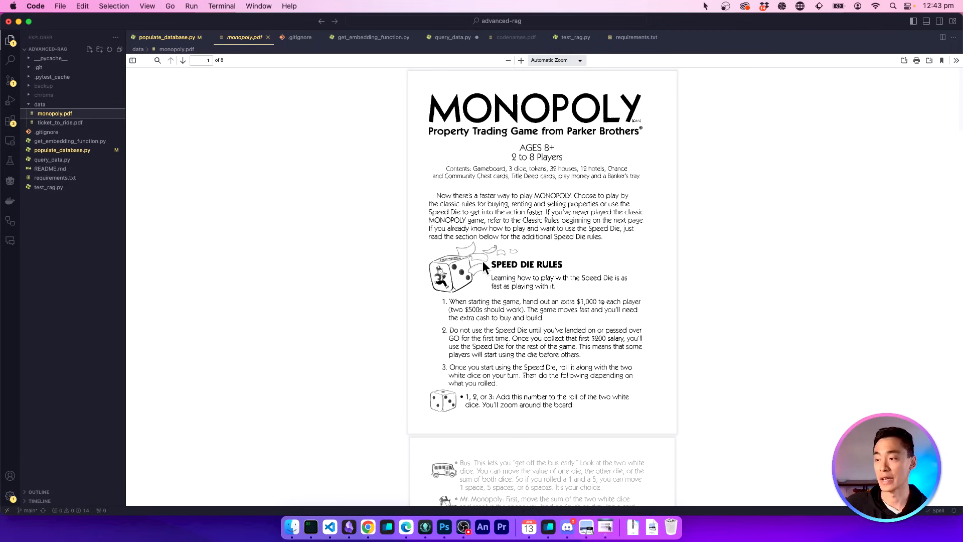
mouse_move(335, 240)
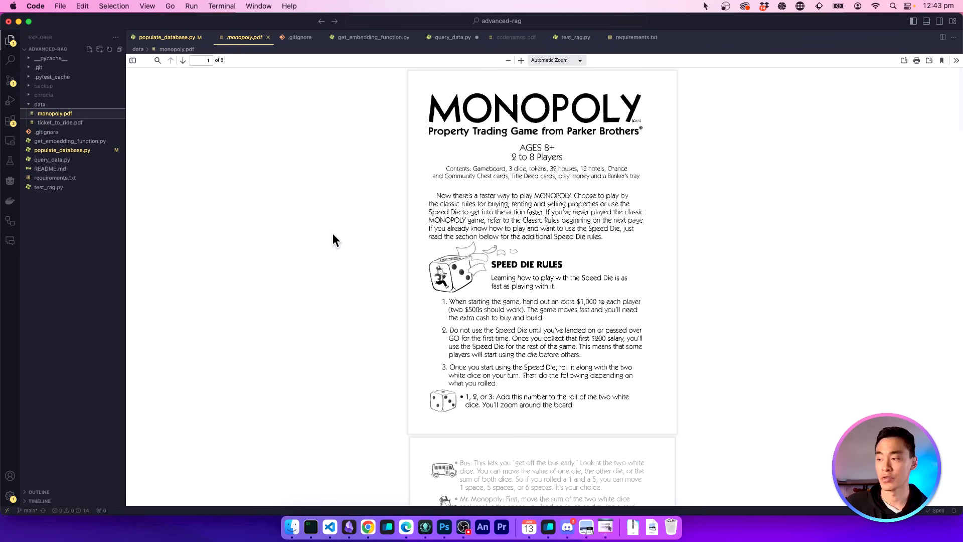
Scroll monopoly.pdf, then open ticket_to_ride.pdf and scroll through its pages
scroll("down", 3)
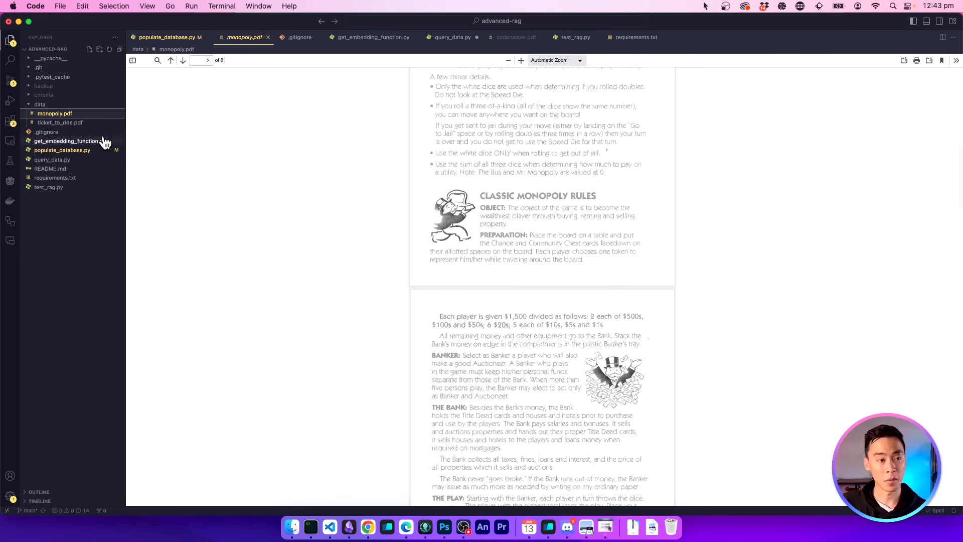
left_click(60, 123)
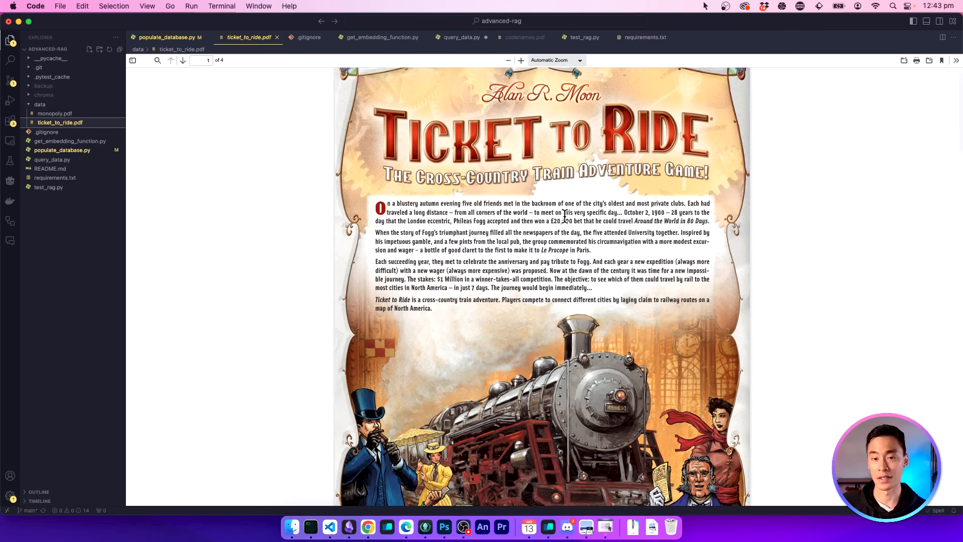
scroll("down", 3)
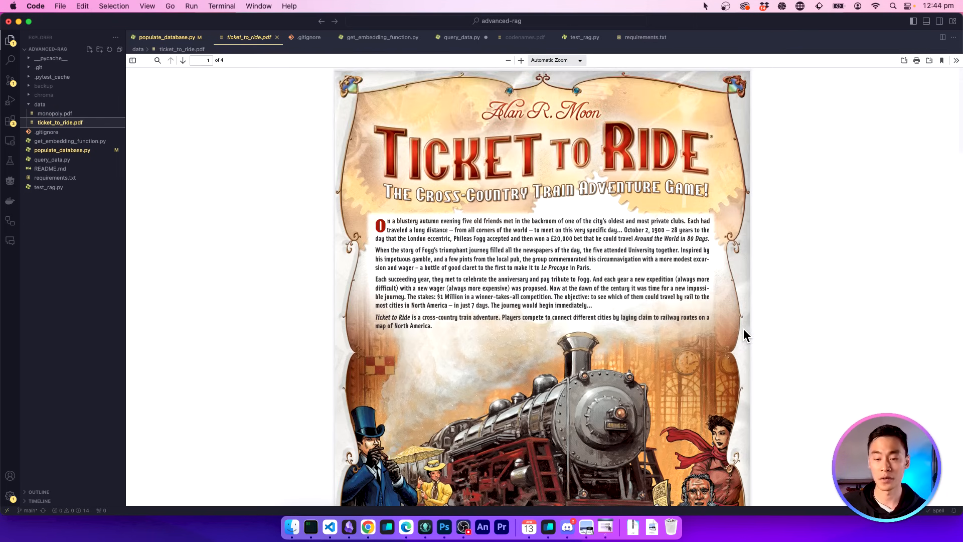
scroll("down", 3)
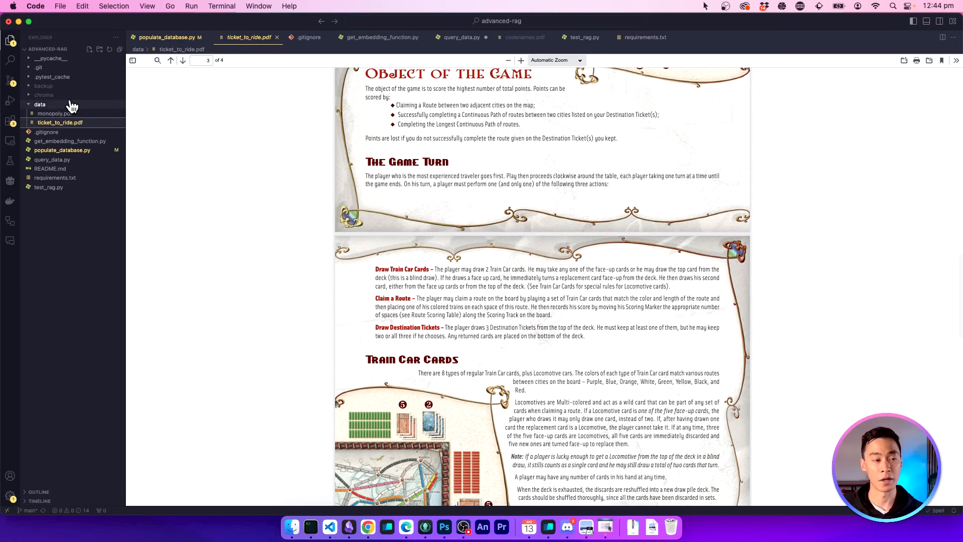
left_click(39, 104)
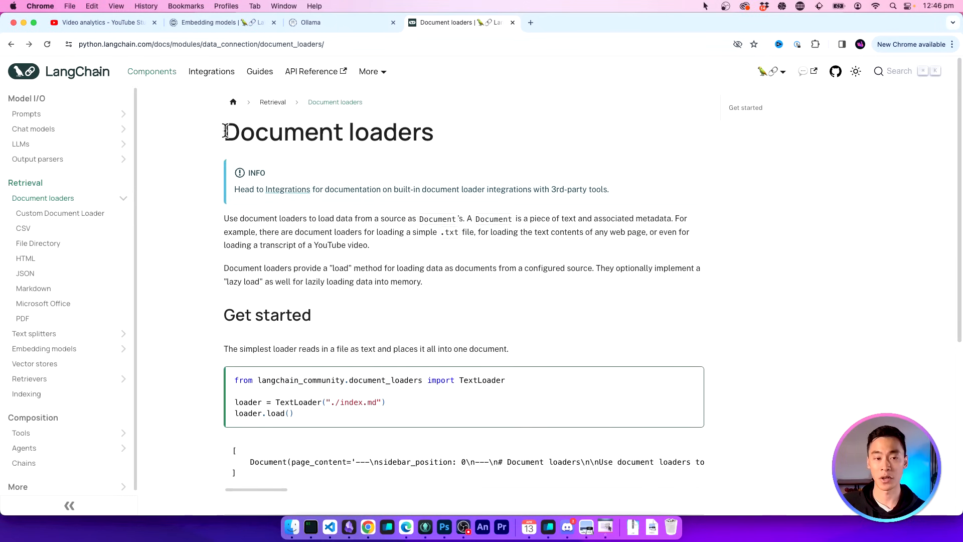
mouse_move(60, 213)
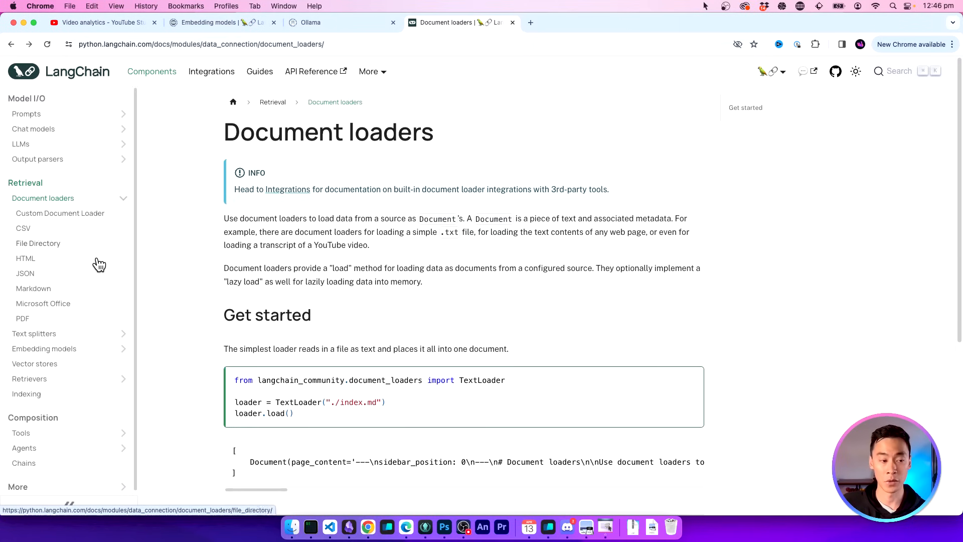
mouse_move(96, 238)
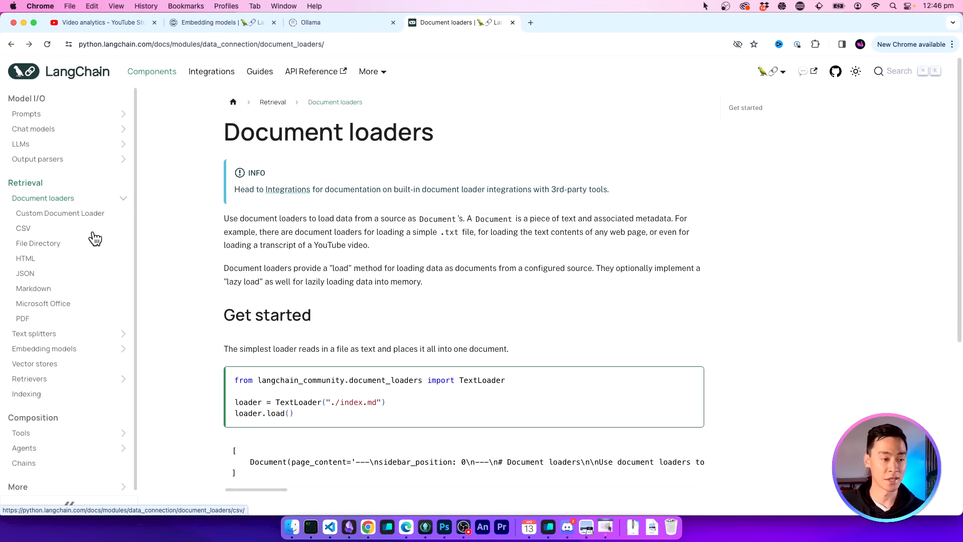
mouse_move(100, 270)
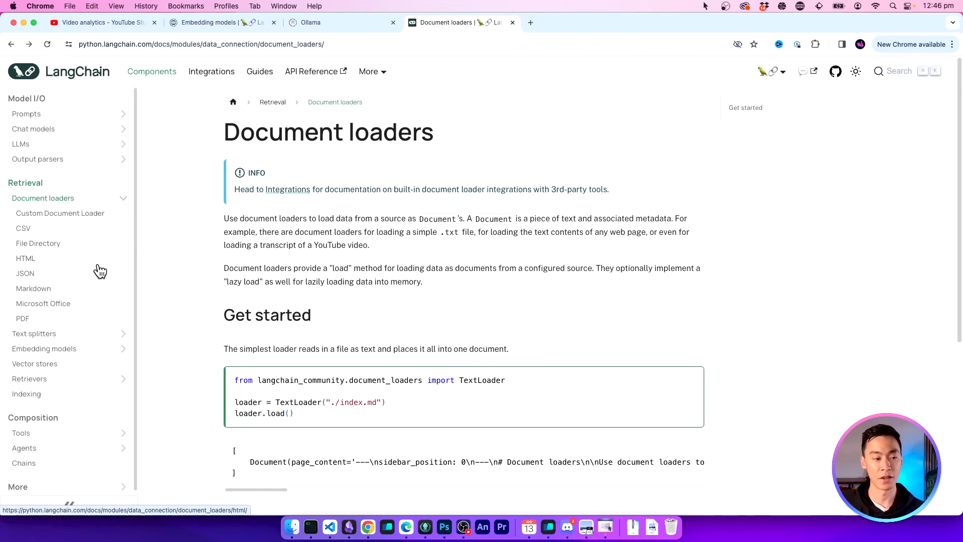
mouse_move(101, 314)
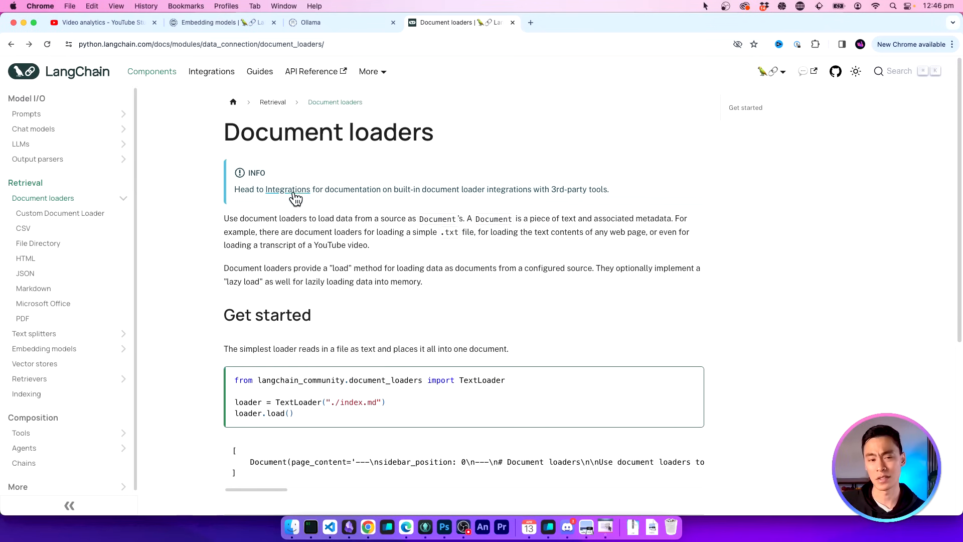
mouse_move(296, 197)
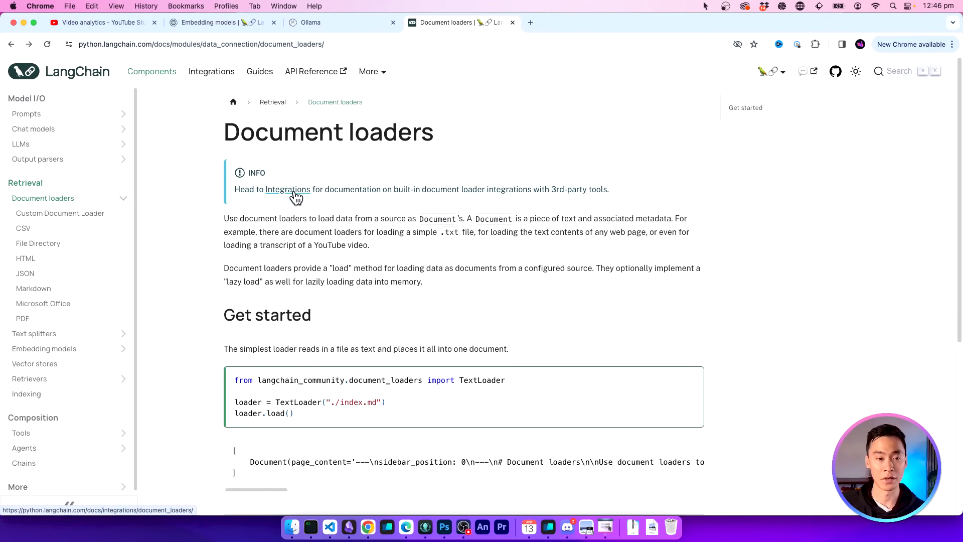
Open LangChain's Document loaders integrations page and scroll through the loader list
left_click(285, 189)
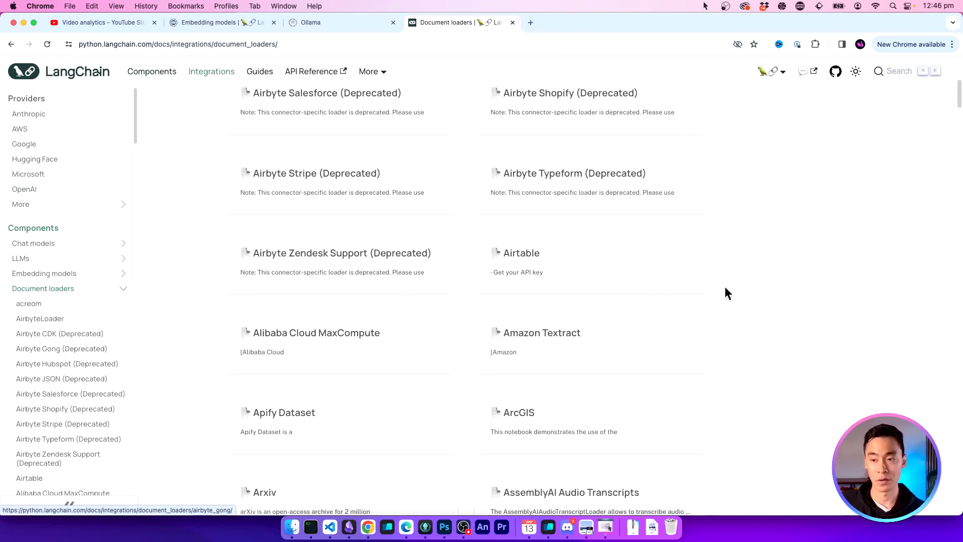
scroll("down", 3)
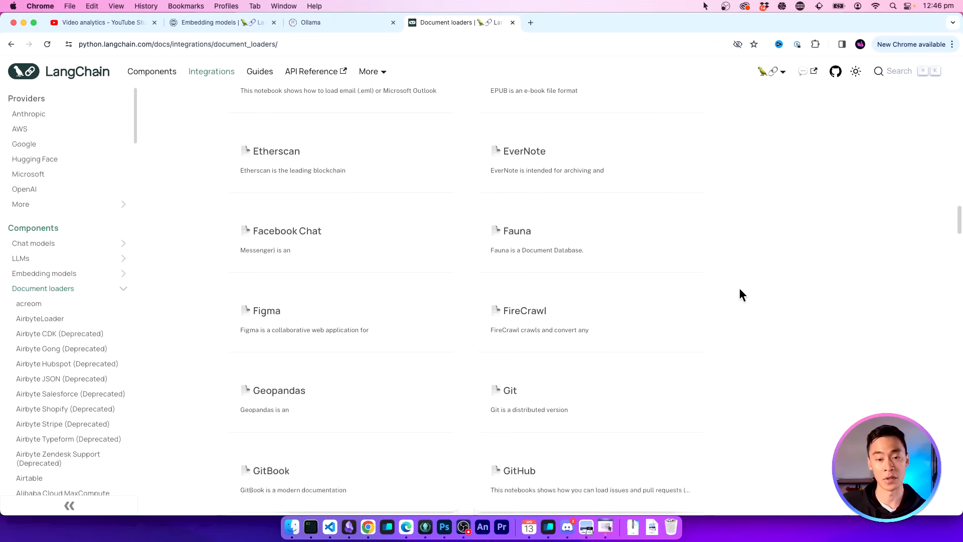
scroll("down", 3)
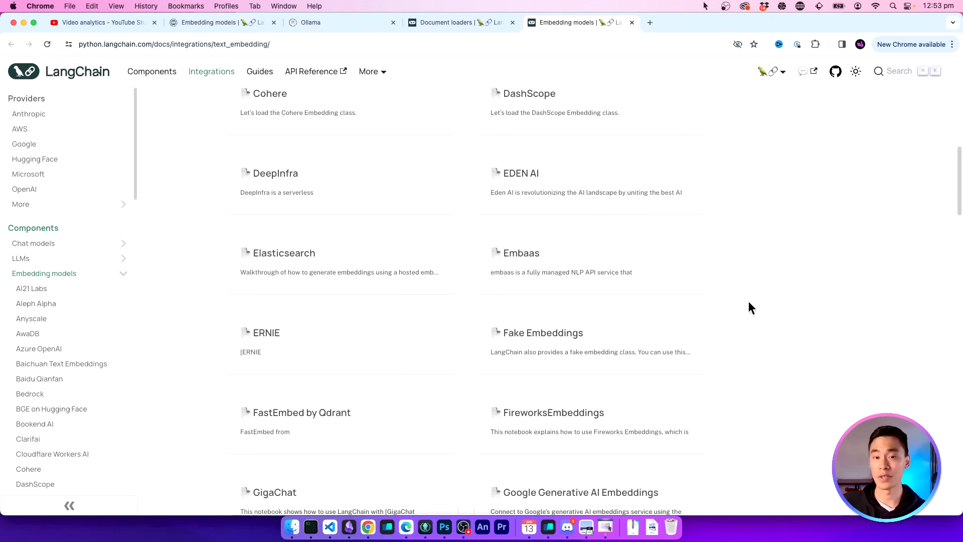
Scroll the embedding models list down to the GPT4All, Hugging Face, Infinity and Jina entries
scroll("down", 3)
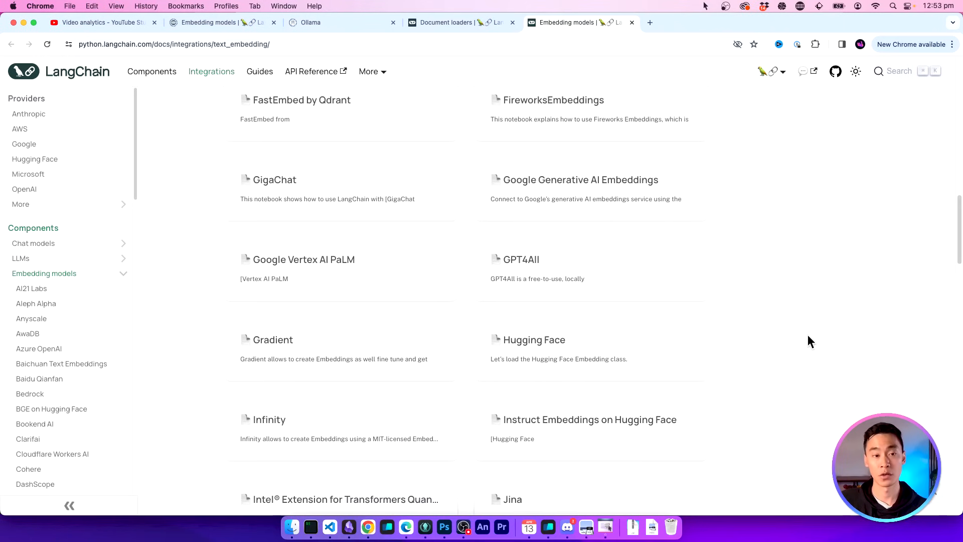
mouse_move(787, 332)
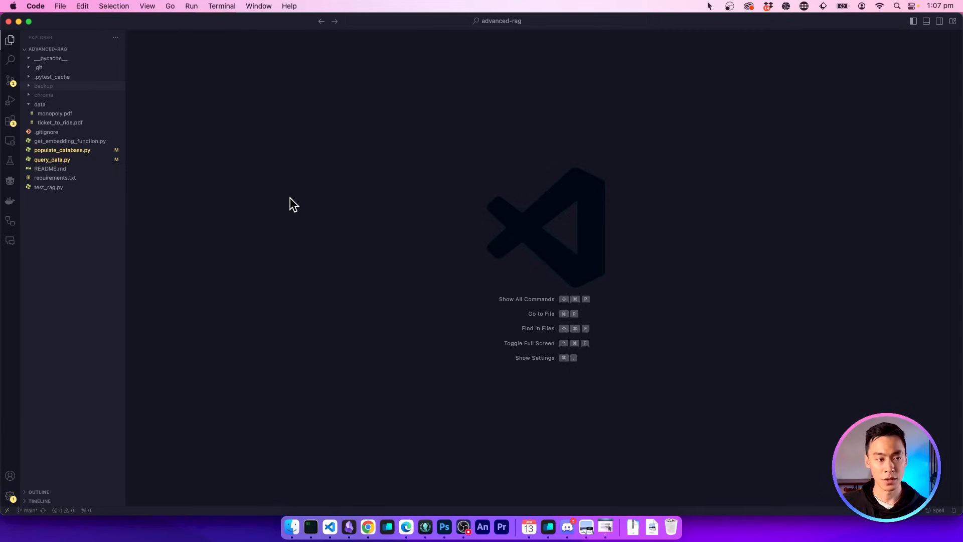
mouse_move(209, 148)
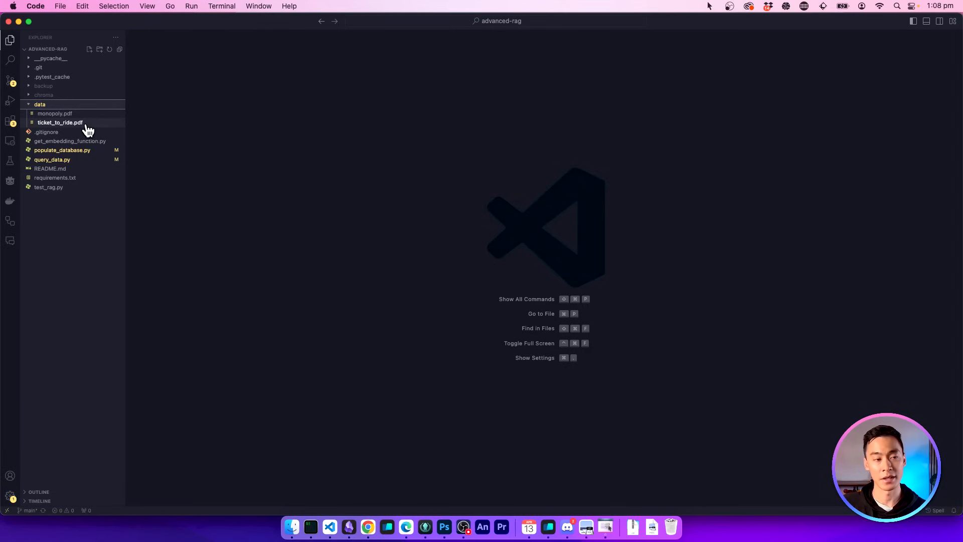
Preview codenames.pdf in the data folder, then open monopoly.pdf and ticket_to_ride.pdf
left_click(43, 85)
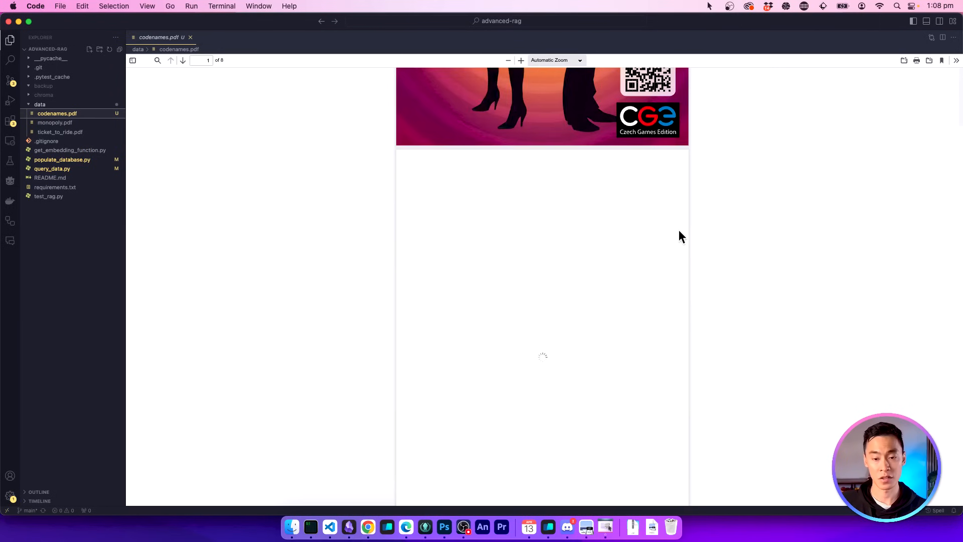
scroll("down", 3)
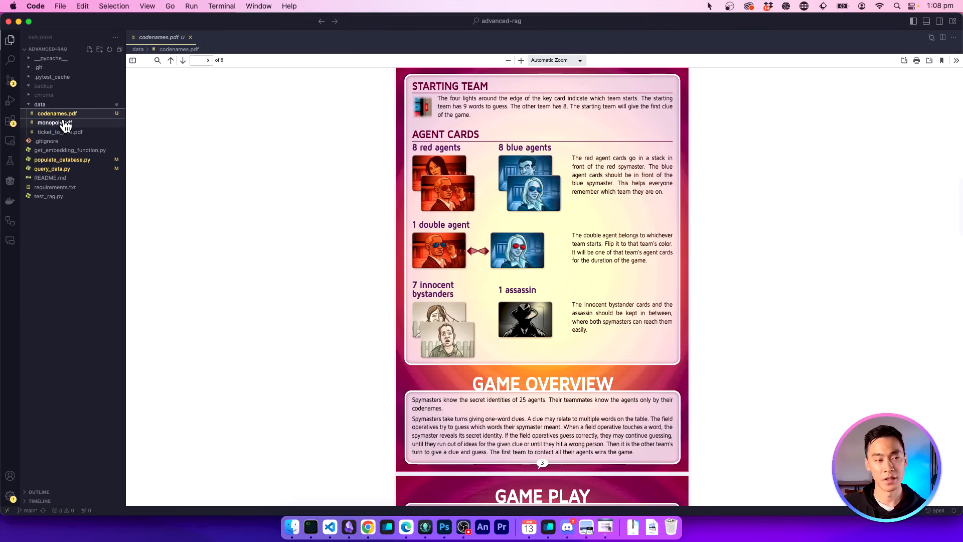
left_click(54, 123)
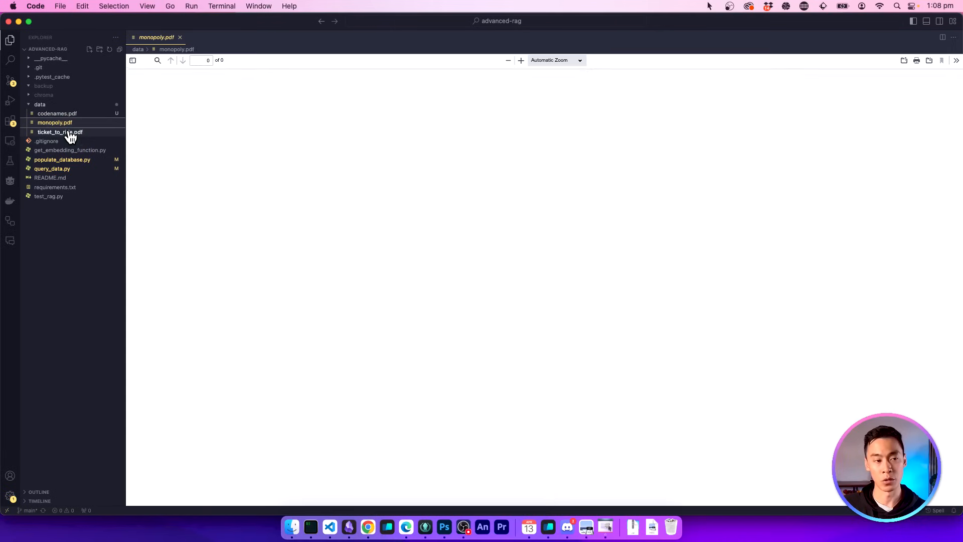
left_click(55, 122)
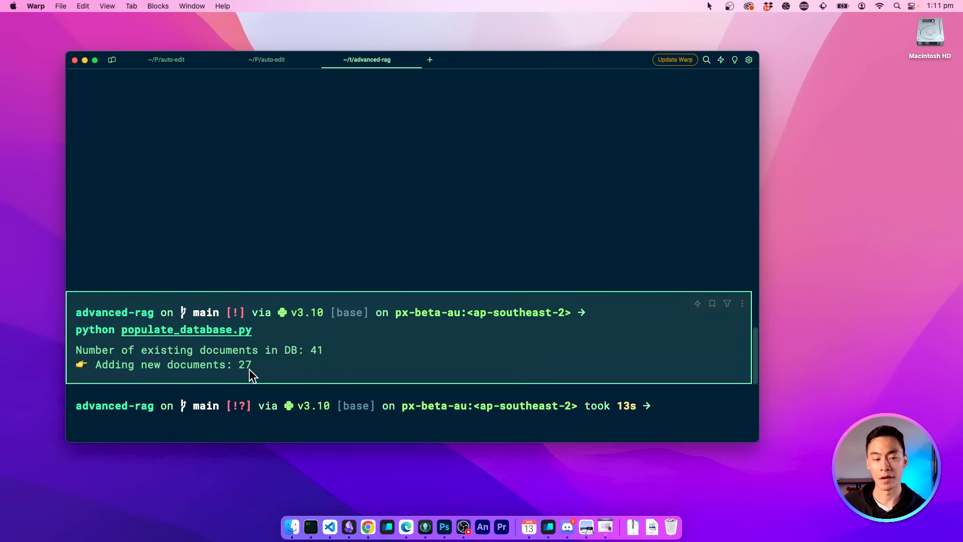
Run populate_database.py twice, adding 27 documents and then finding none new
double_click(244, 364)
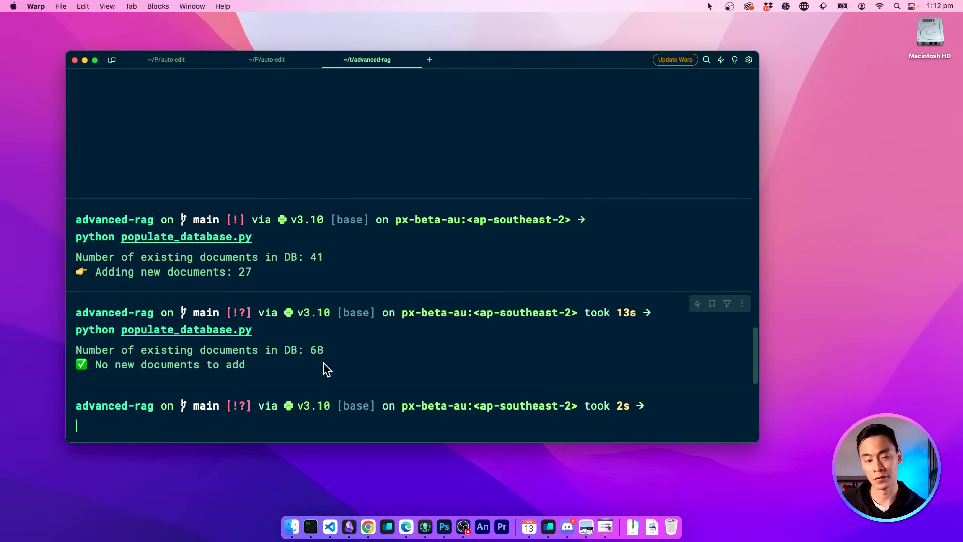
double_click(200, 364)
type("python query_data.py \"How many clues can I give in Codenames?\"")
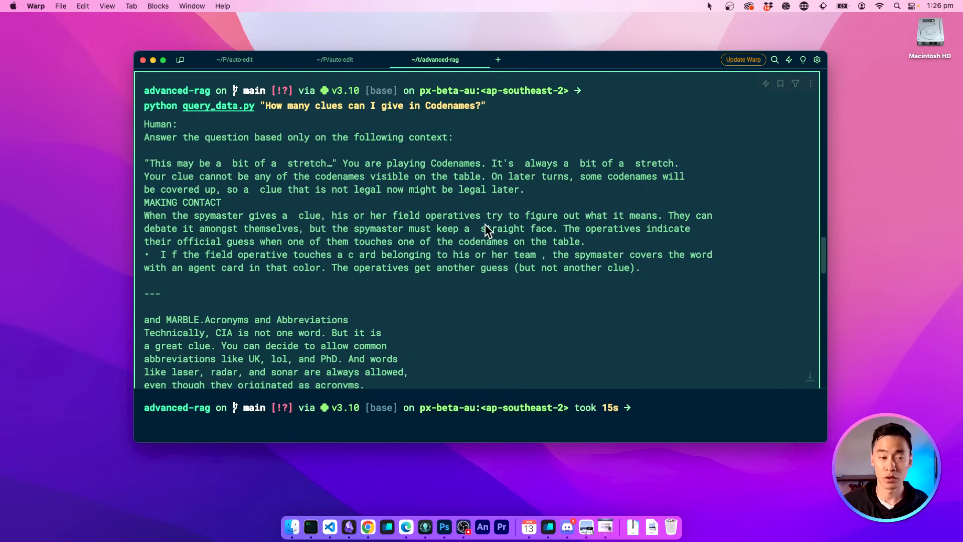
mouse_move(152, 142)
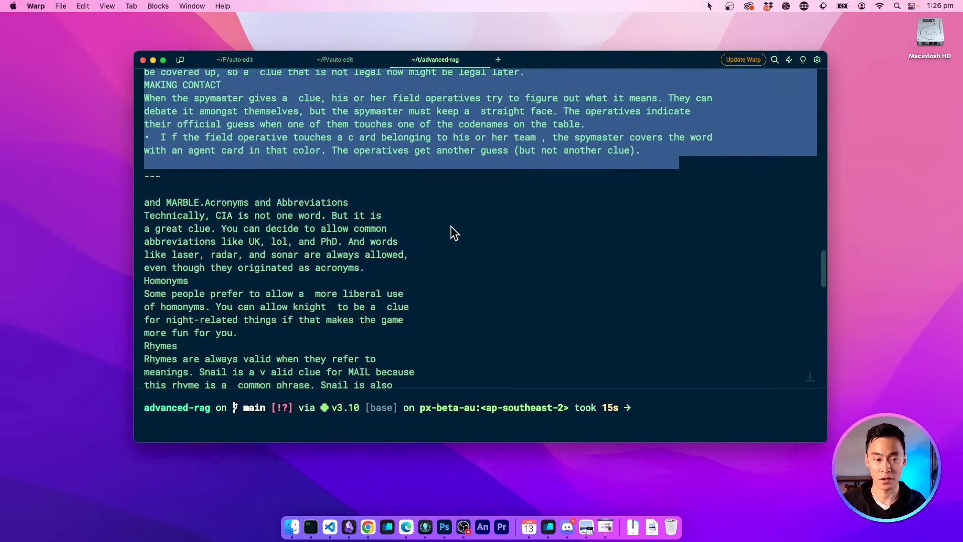
scroll("down", 3)
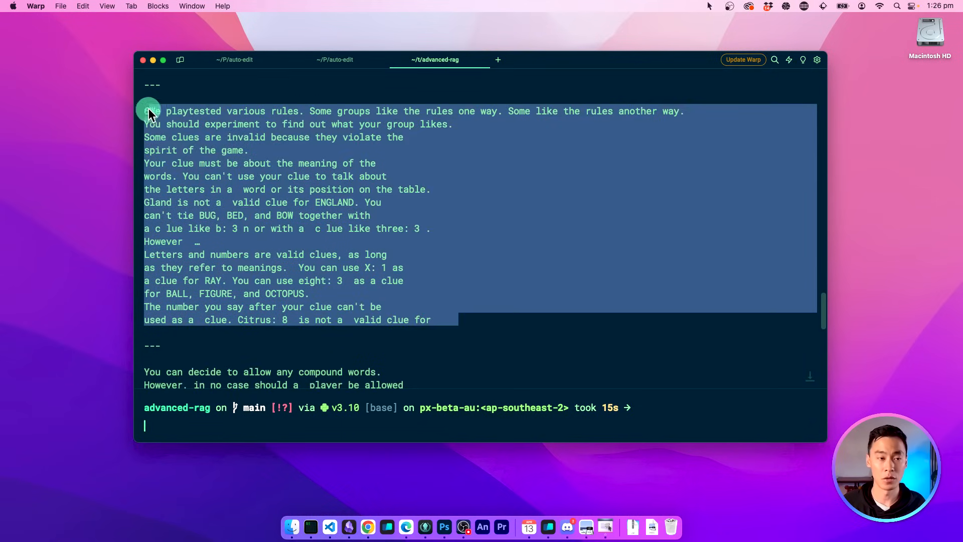
scroll("down", 3)
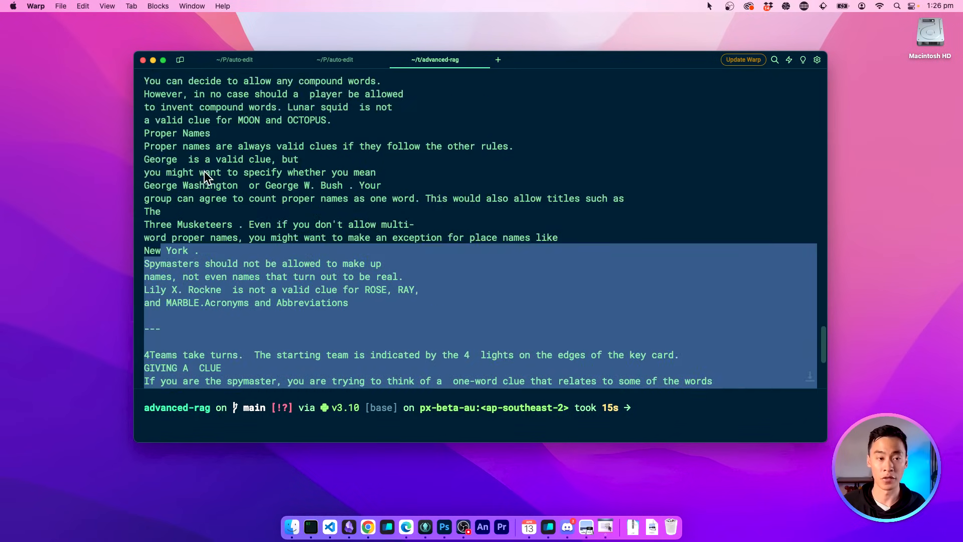
scroll("down", 3)
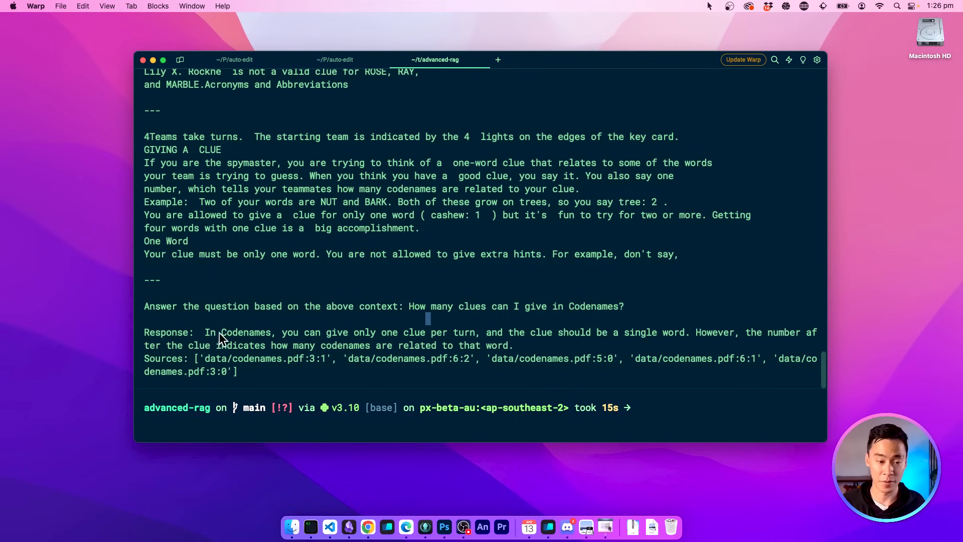
mouse_move(404, 344)
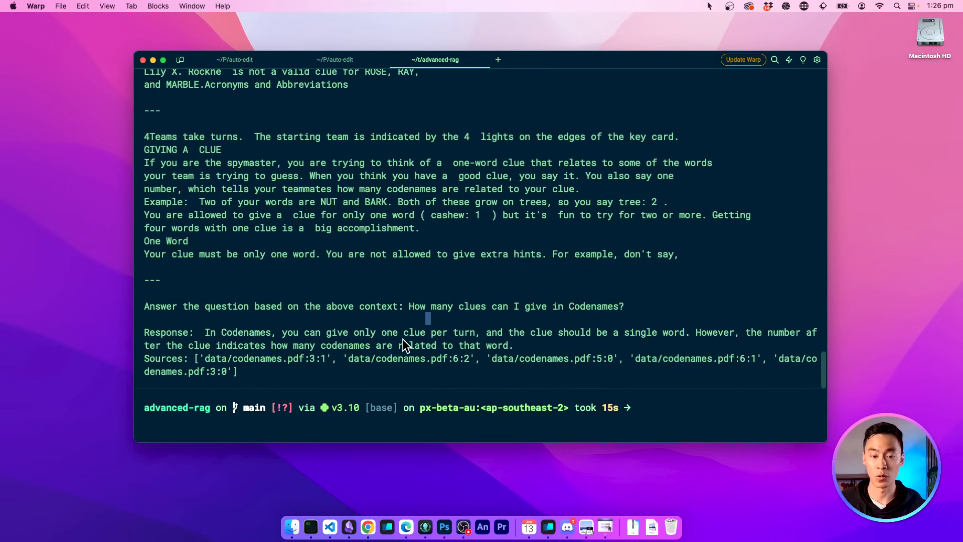
double_click(541, 332)
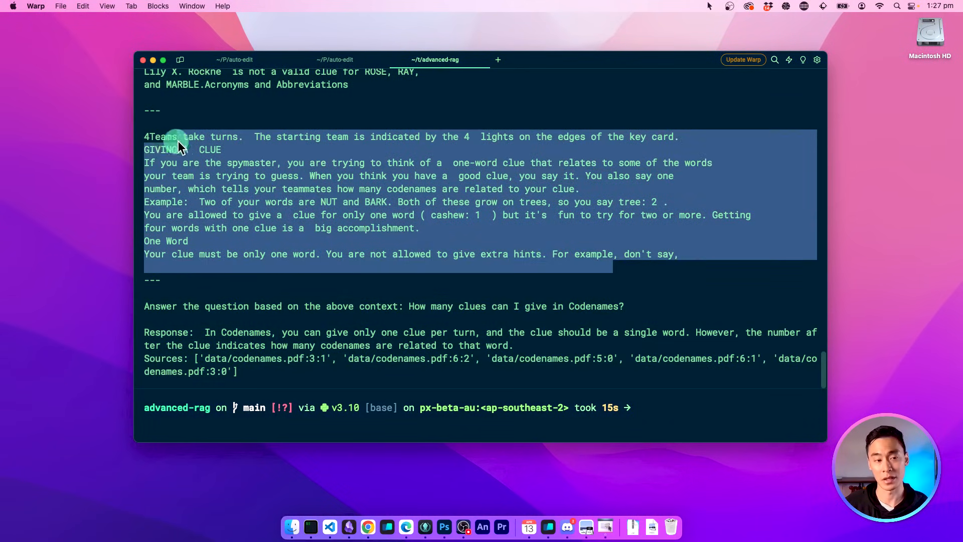
type("python query_data.py \"\"")
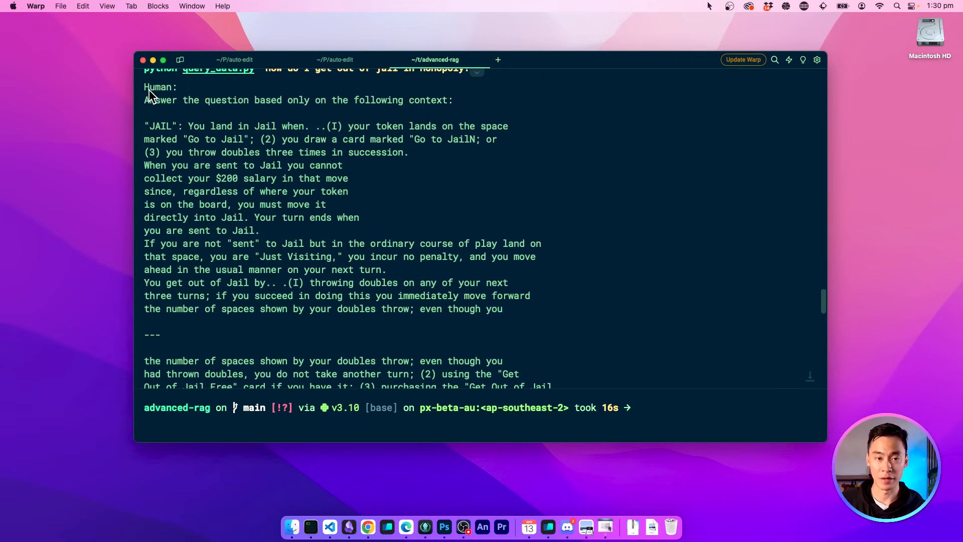
Scroll the Monopoly jail answer's context and response, clearing the Jail passage highlight
scroll("down", 3)
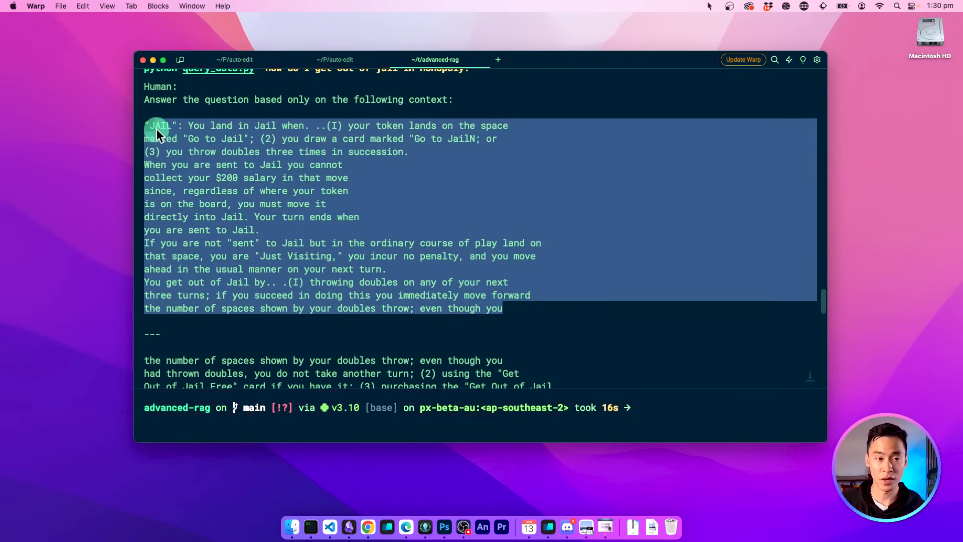
left_click(332, 132)
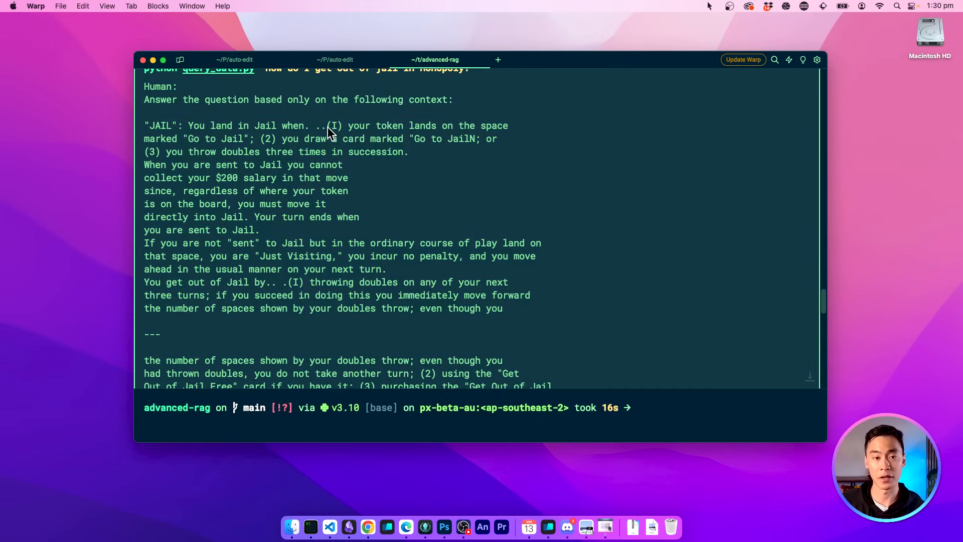
mouse_move(266, 191)
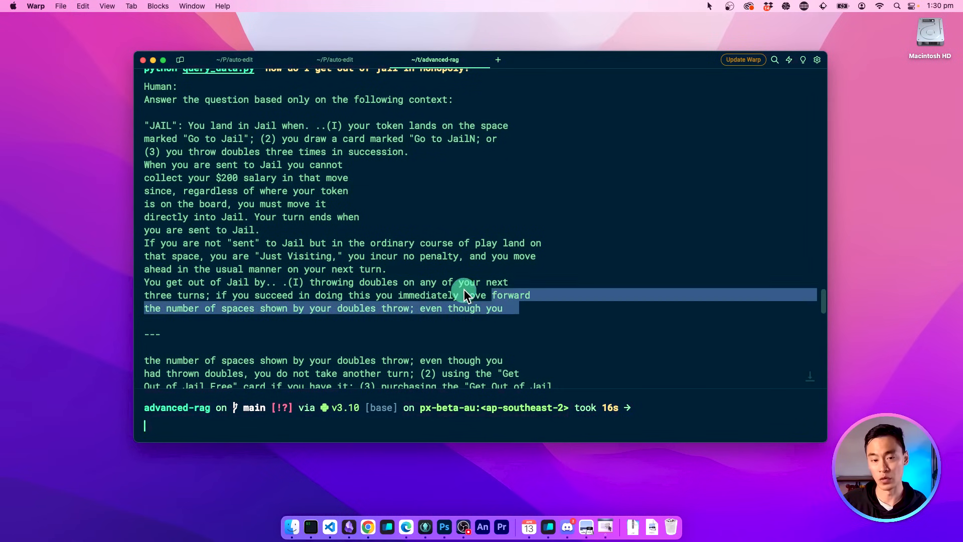
scroll("down", 3)
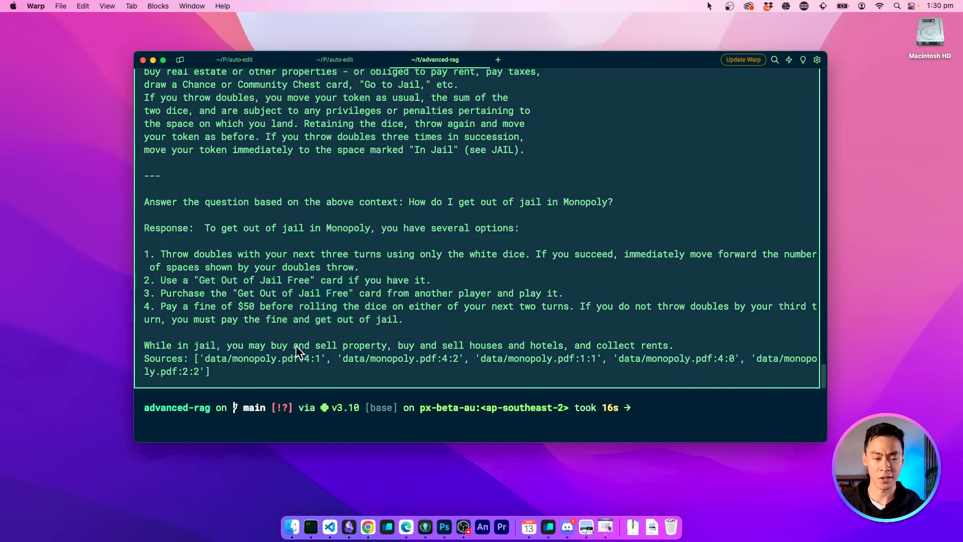
mouse_move(574, 169)
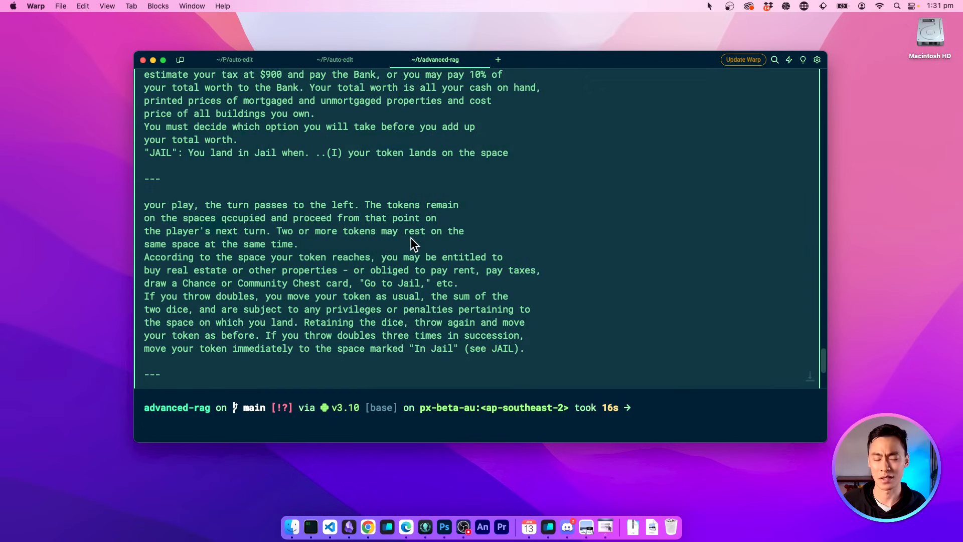
scroll("down", 3)
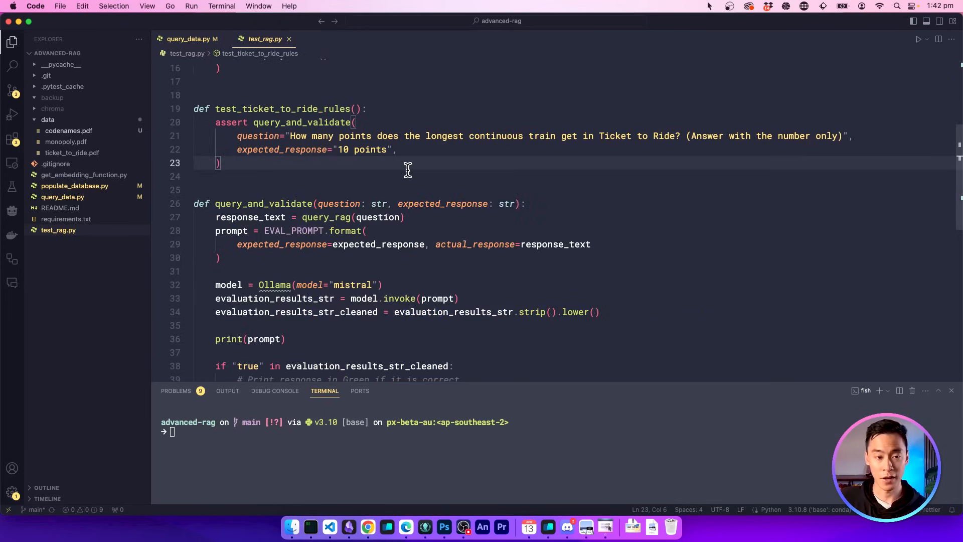
Scroll the editor and focus the integrated terminal to recall the previous query command
scroll("down", 3)
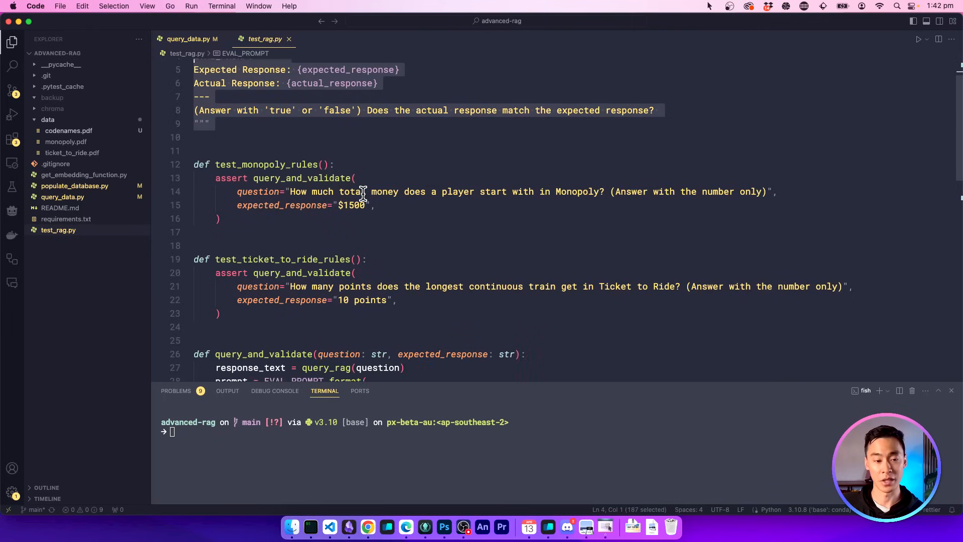
left_click(352, 195)
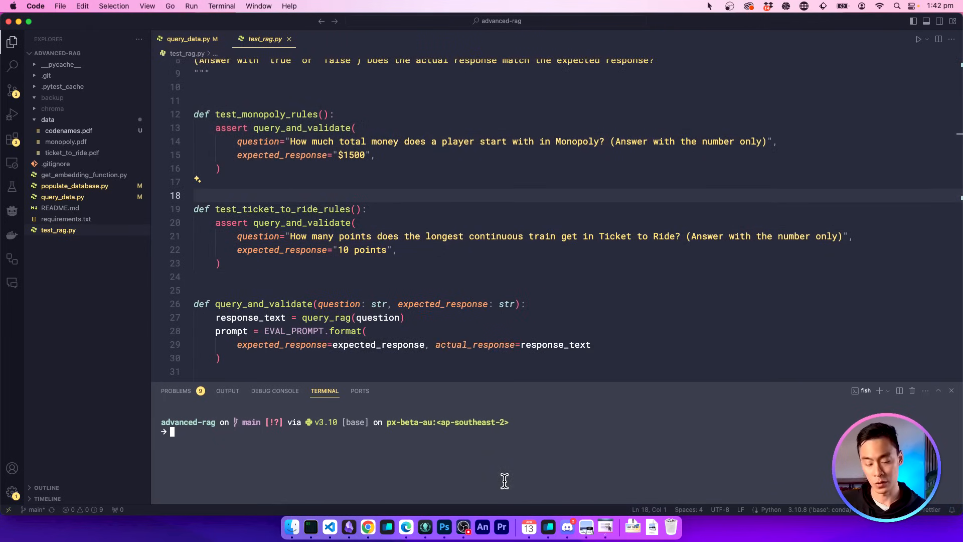
Run the test suite and enlarge the terminal to confirm both tests pass
type("python query_data.py \"How do I build a hotel in Monopoly?\"")
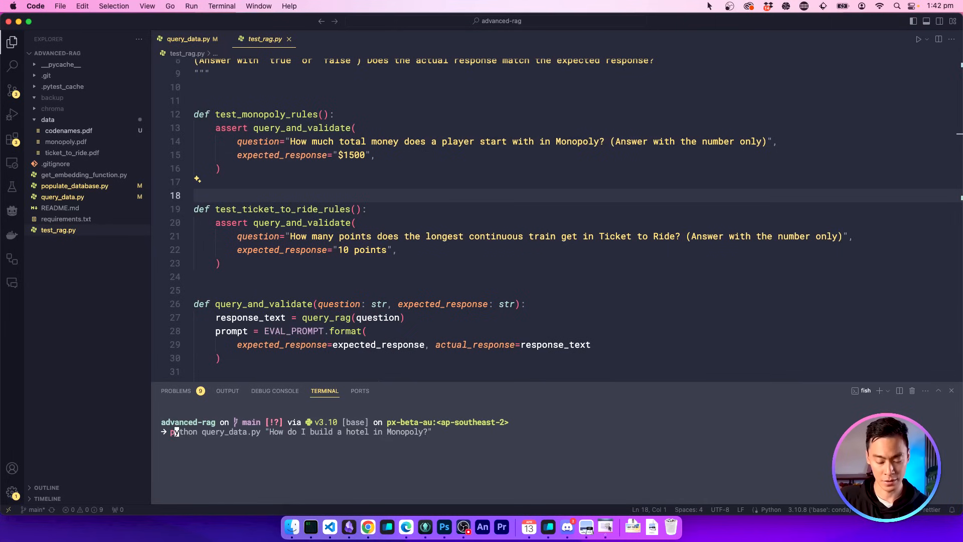
key("Enter")
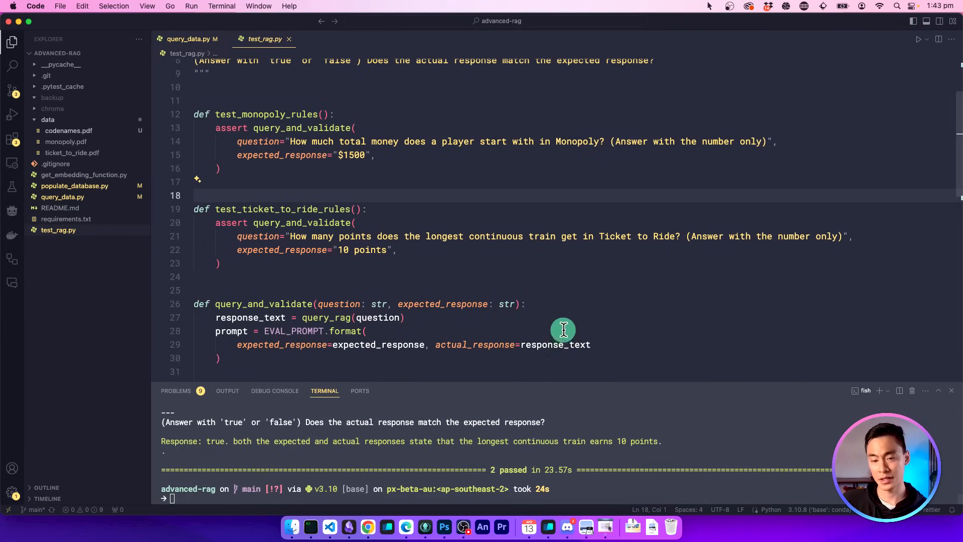
left_click_drag(563, 329, 580, 95)
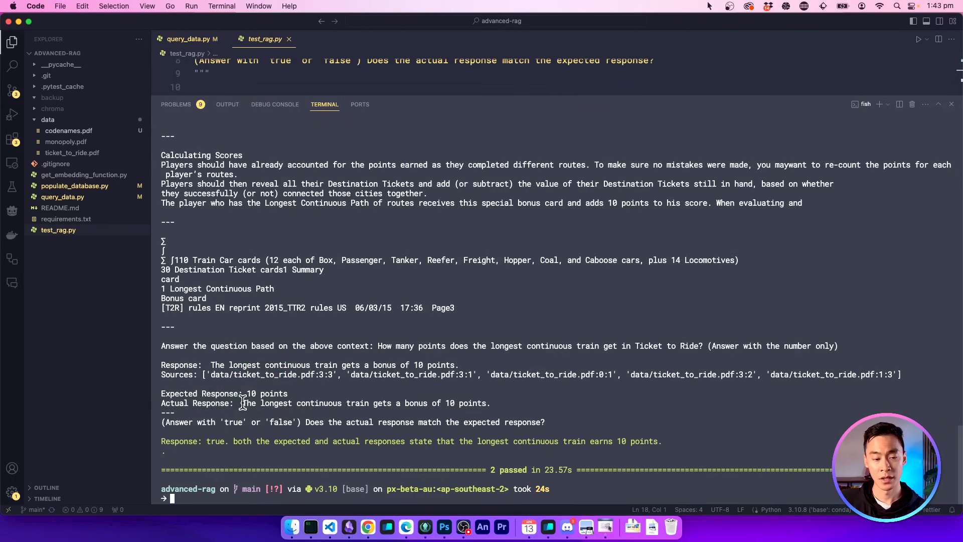
left_click_drag(242, 402, 437, 402)
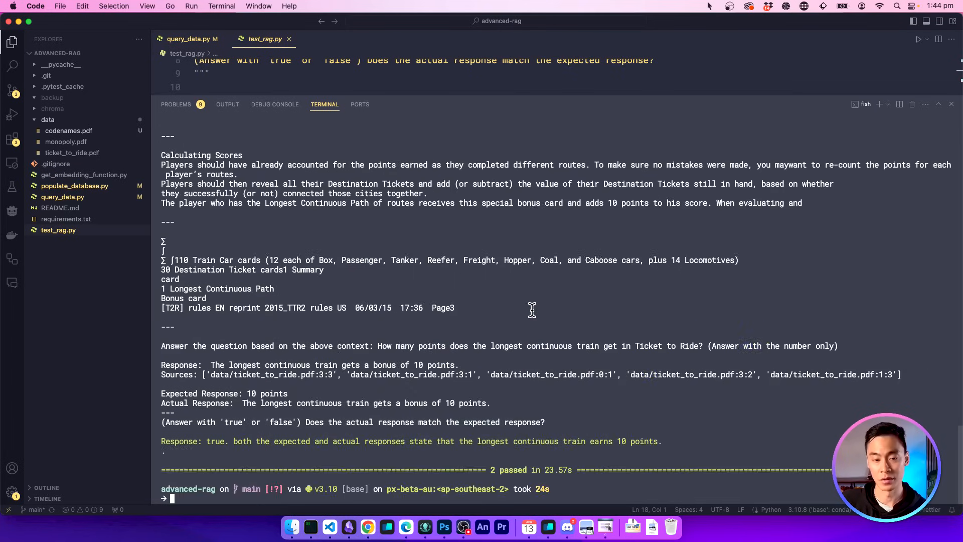
mouse_move(679, 419)
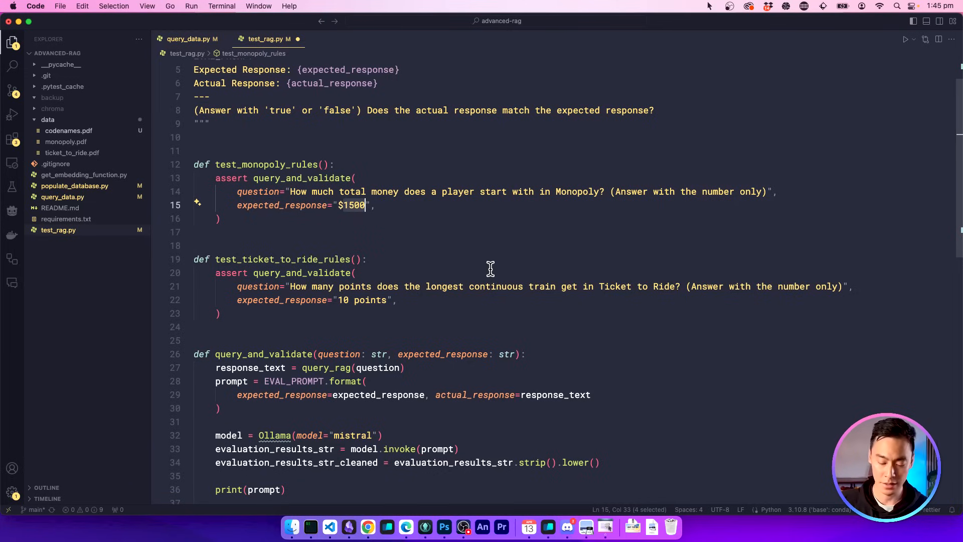
Change the Monopoly test's expected starting money from $1500 to $9999
type("9999")
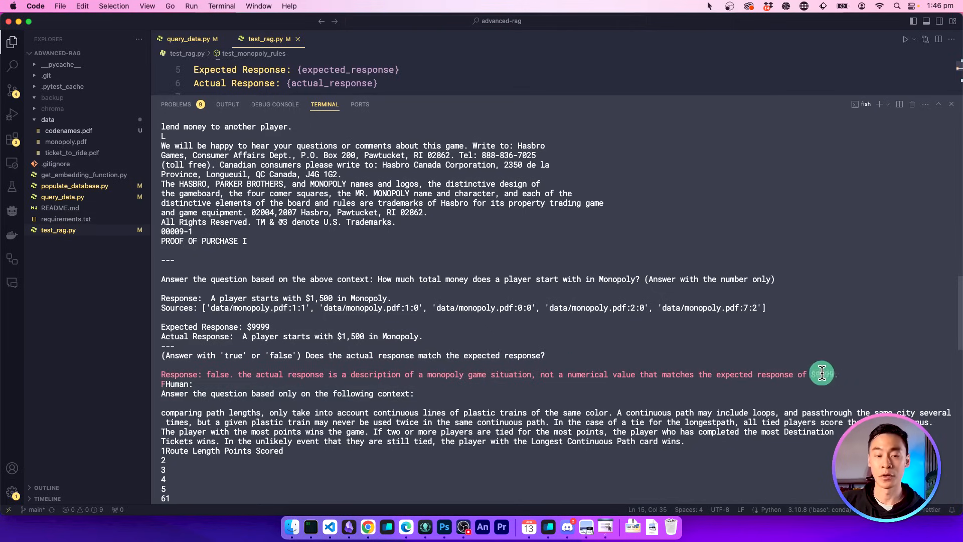
mouse_move(293, 377)
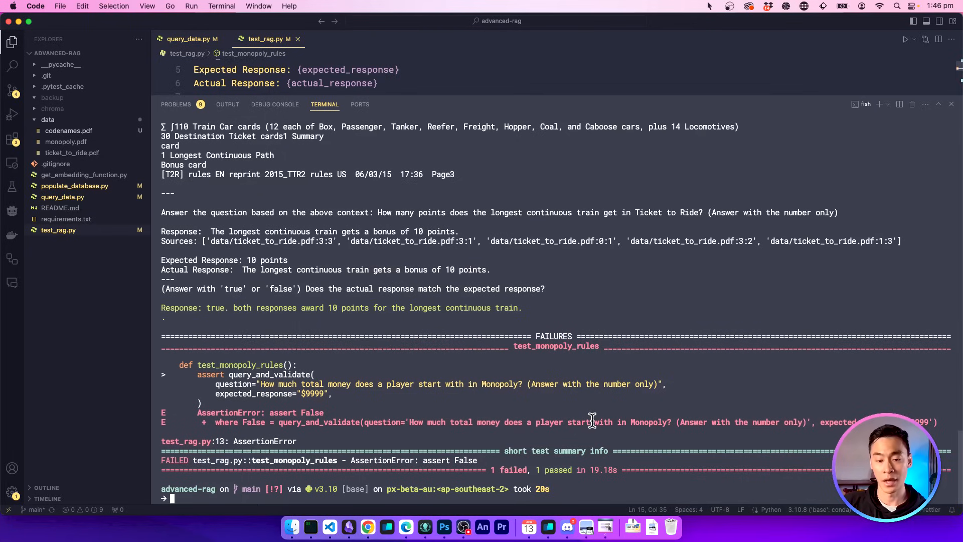
mouse_move(610, 463)
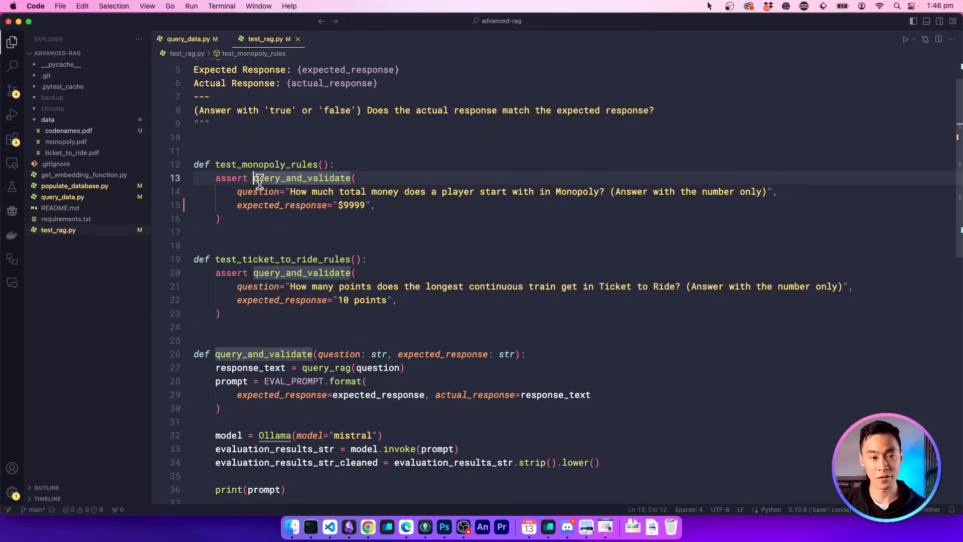
Add 'not' to test_monopoly_rules' assert so the $9999 answer must be rejected
type("not")
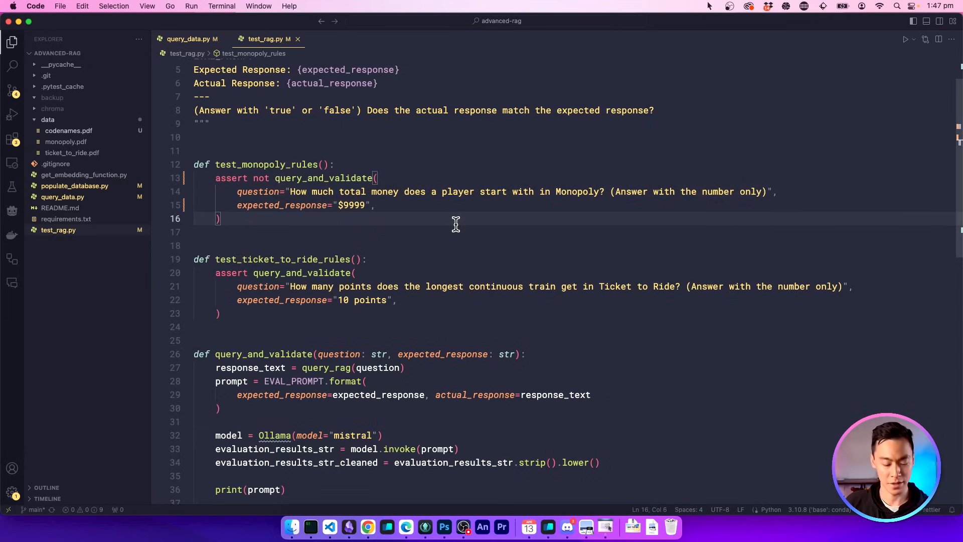
mouse_move(482, 225)
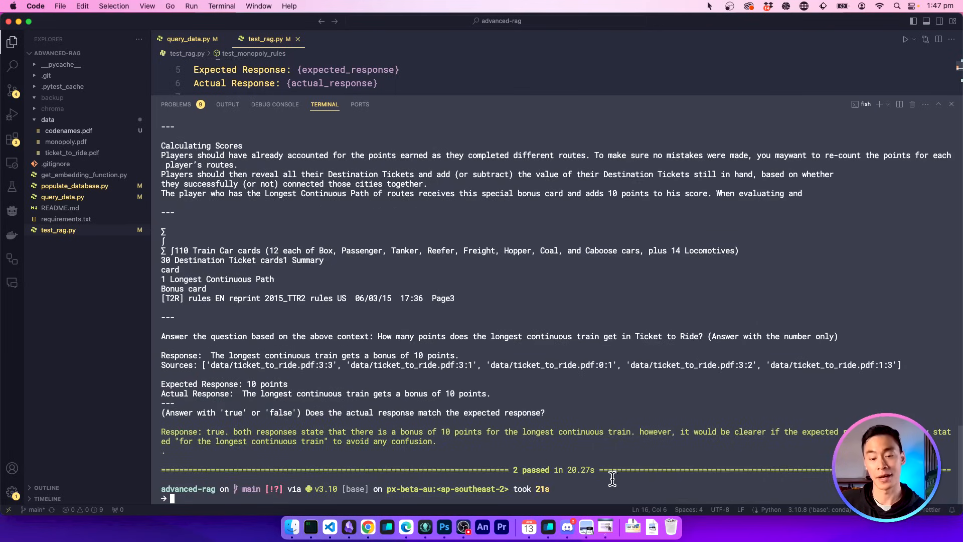
mouse_move(591, 395)
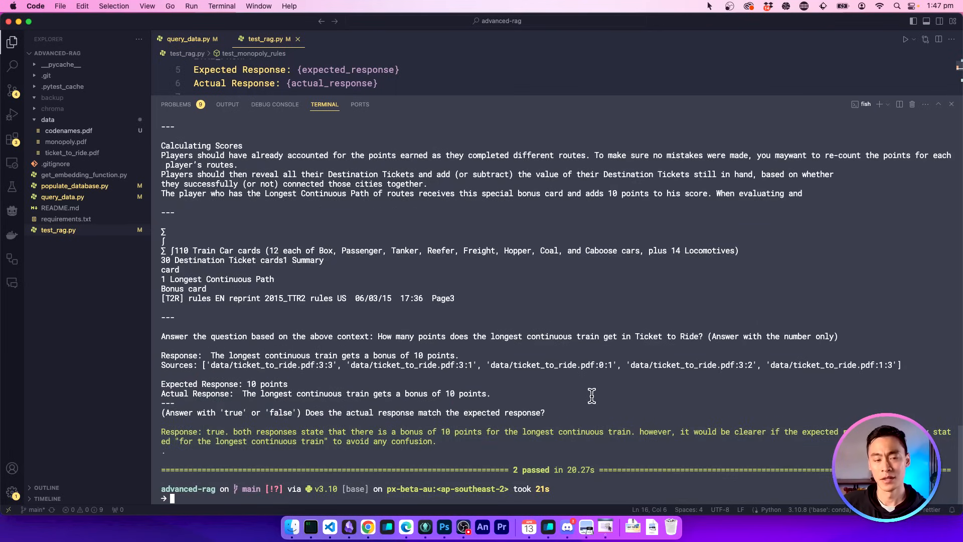
mouse_move(704, 409)
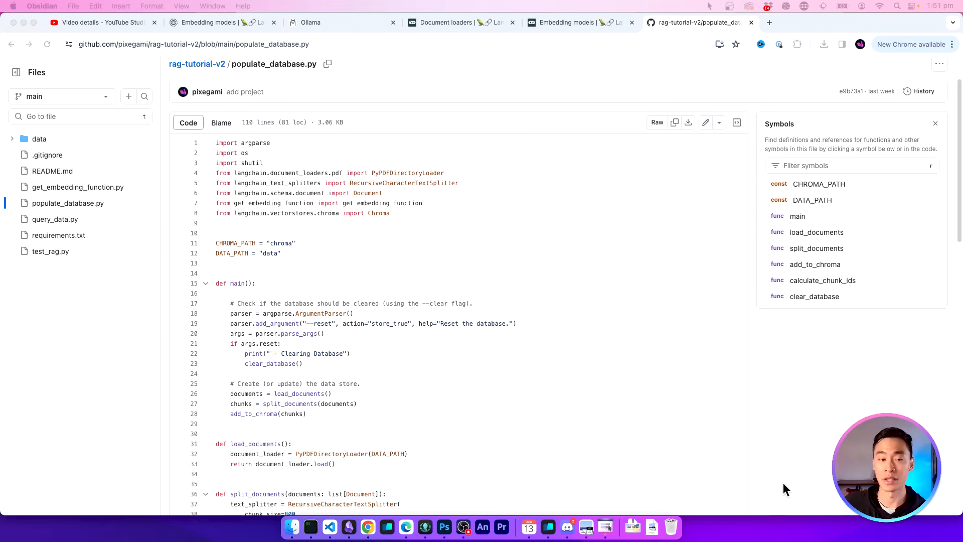
mouse_move(430, 283)
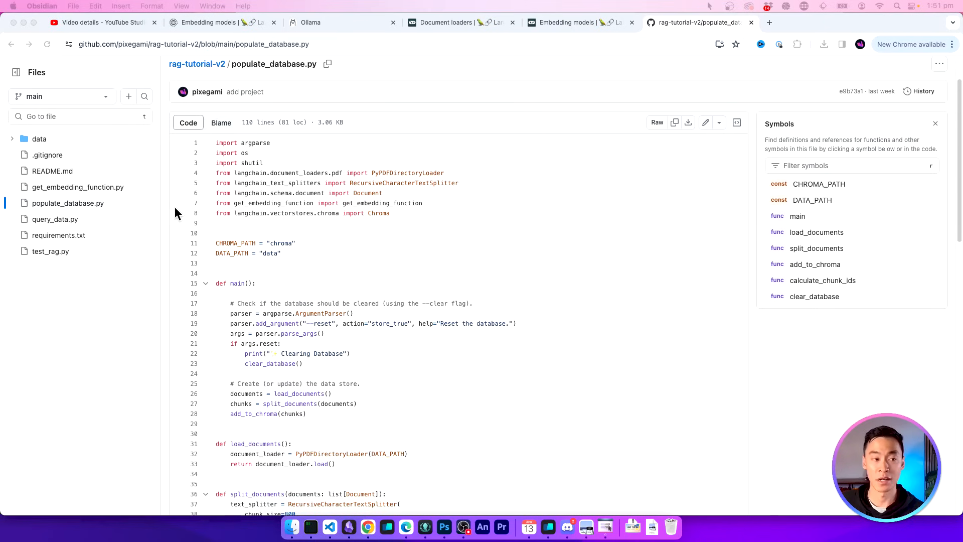
mouse_move(318, 236)
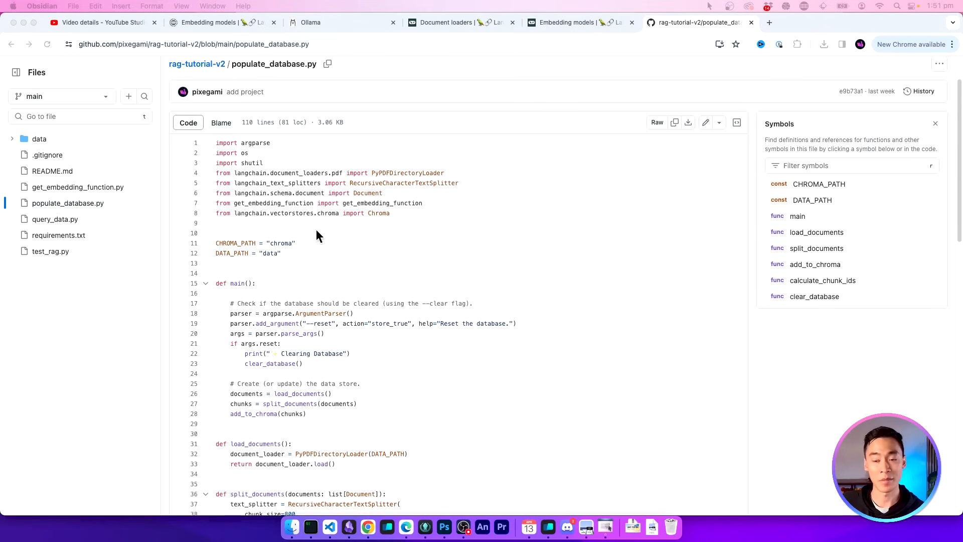